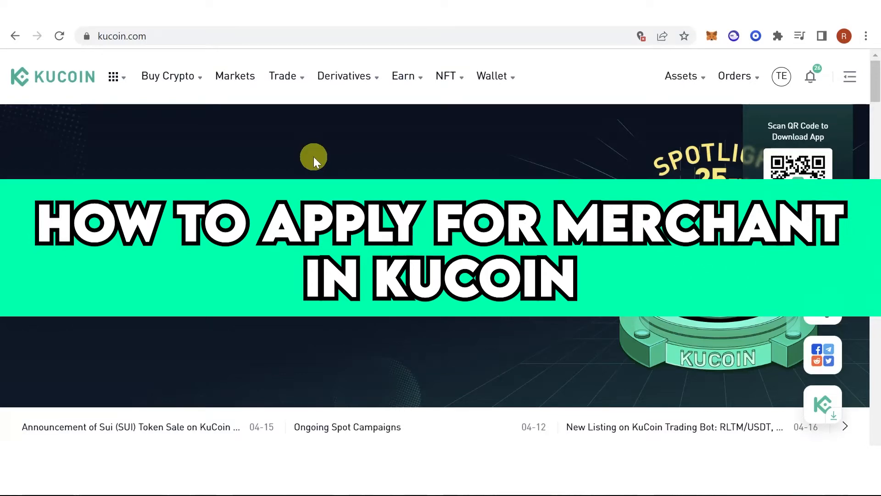
mouse_move(318, 178)
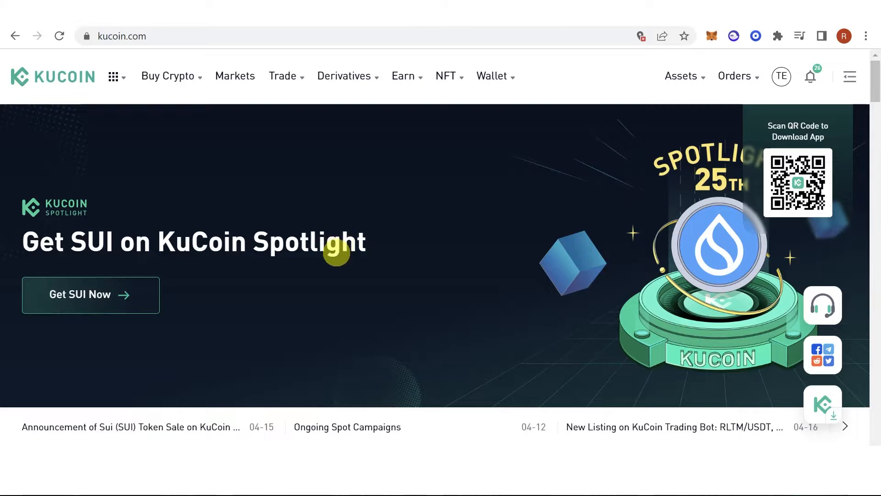
mouse_move(515, 158)
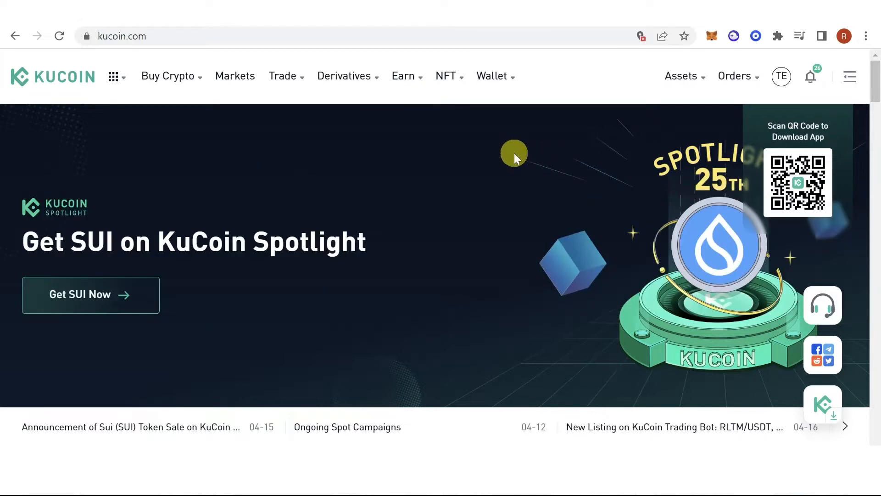
mouse_move(290, 222)
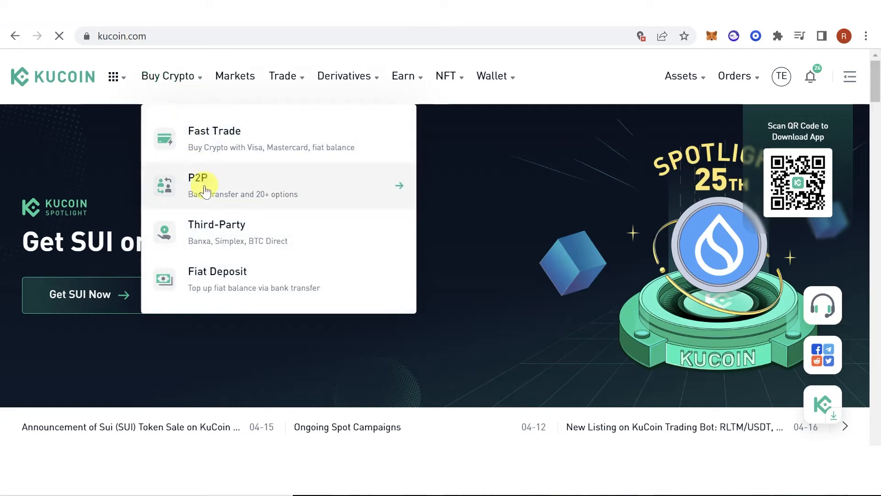
Step: Reach the Become a Merchant application from Buy Crypto > P2P via Create Ads and Apply Now
left_click(198, 178)
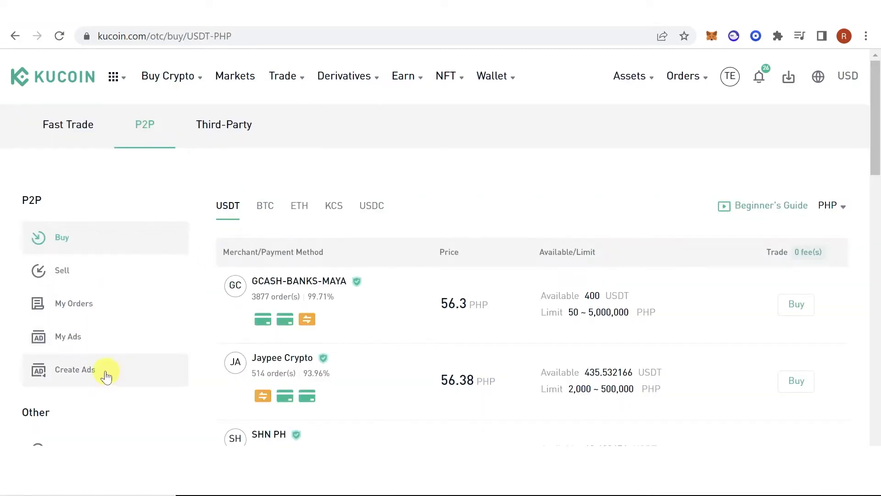
left_click(75, 369)
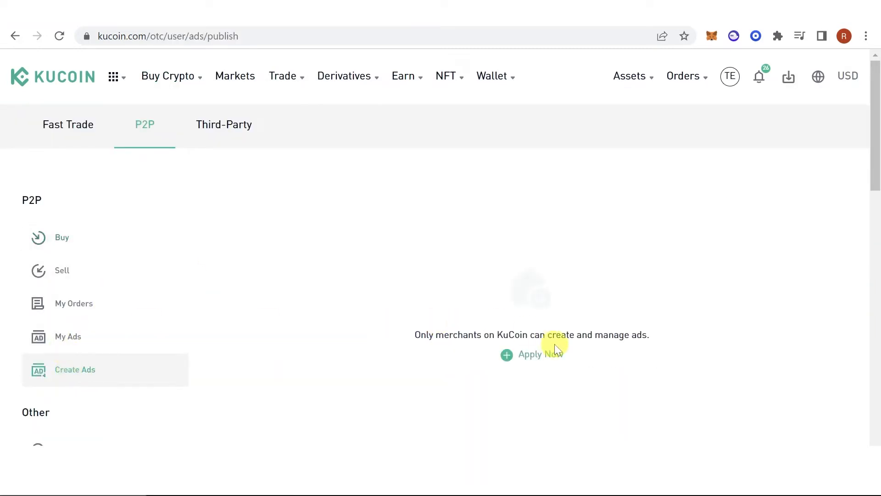
left_click(541, 355)
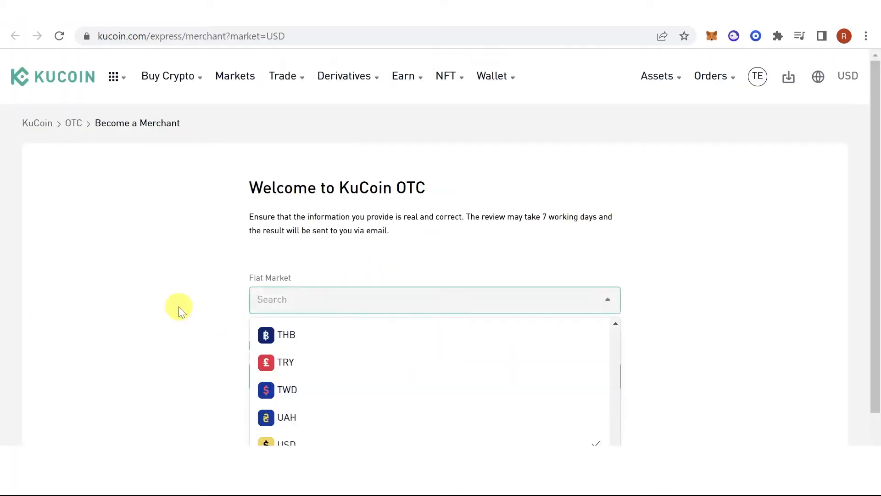
mouse_move(314, 297)
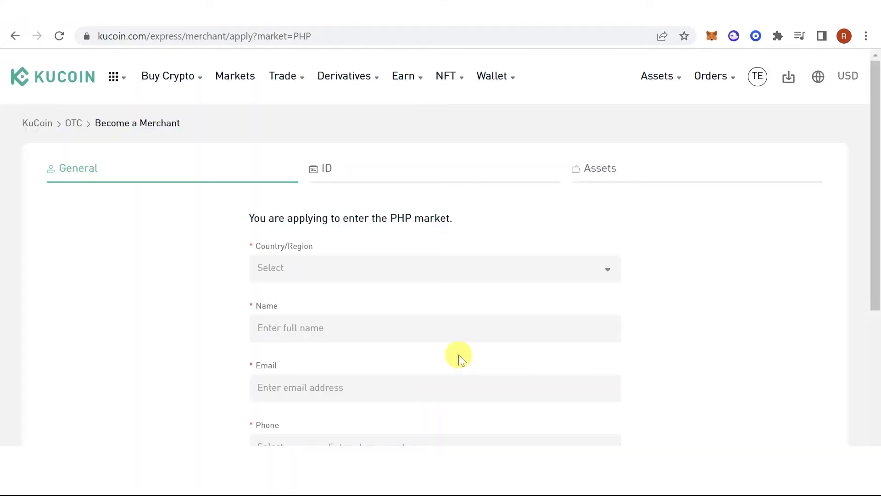
mouse_move(268, 211)
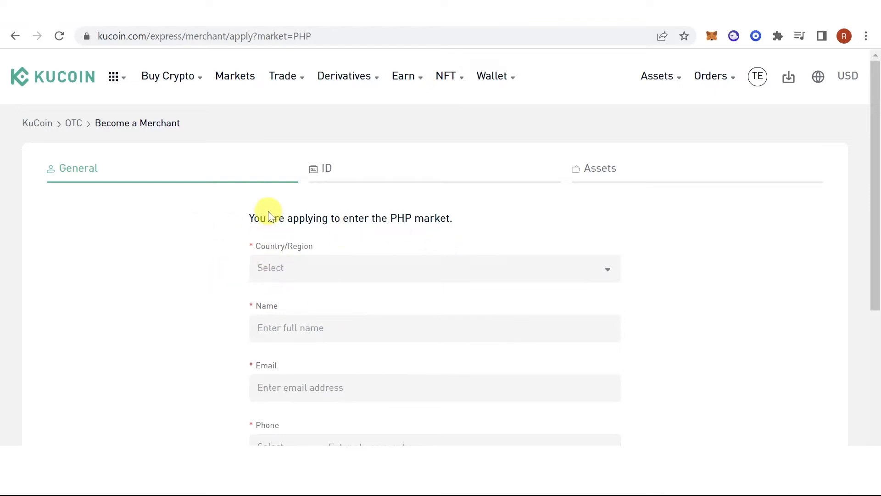
scroll("down", 3)
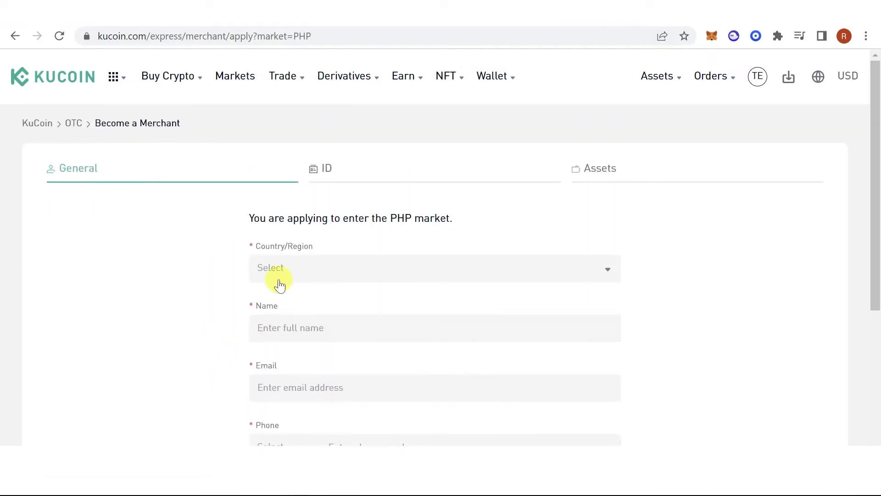
mouse_move(284, 202)
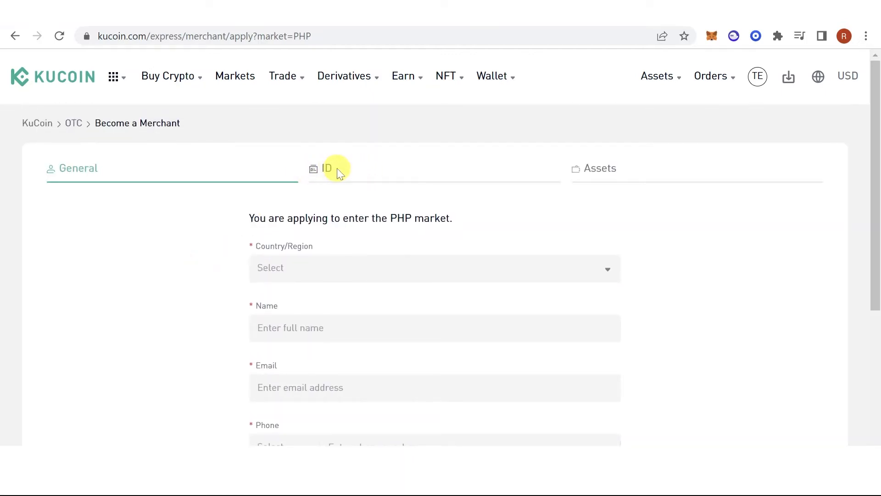
mouse_move(440, 172)
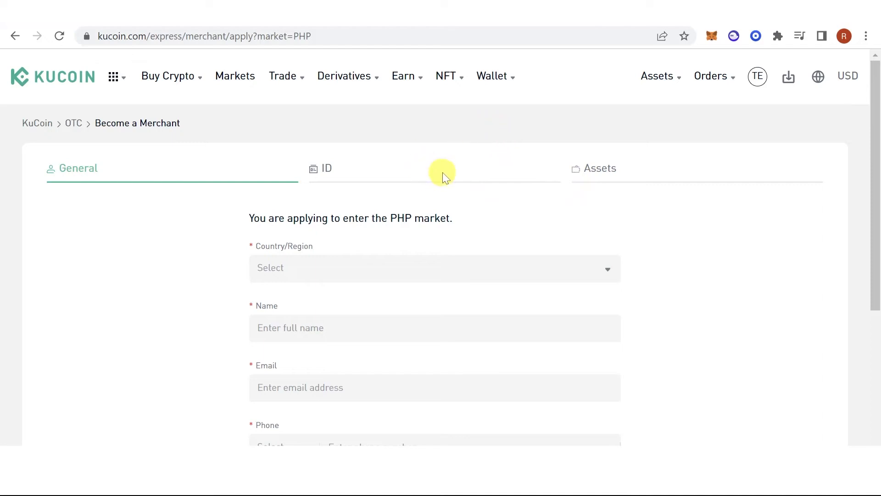
mouse_move(626, 168)
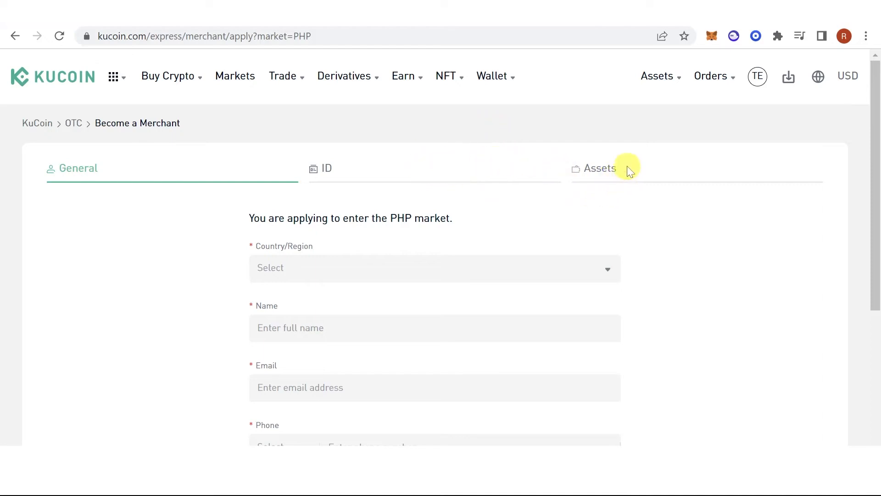
mouse_move(628, 158)
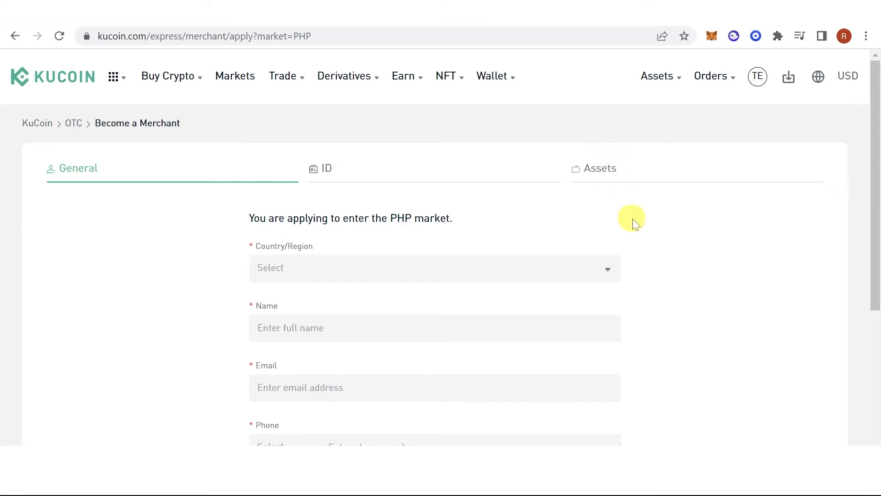
mouse_move(639, 232)
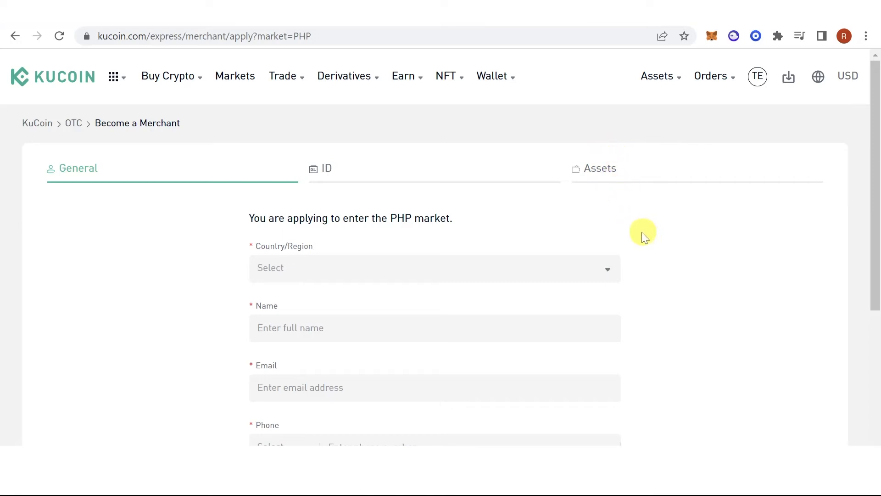
mouse_move(635, 170)
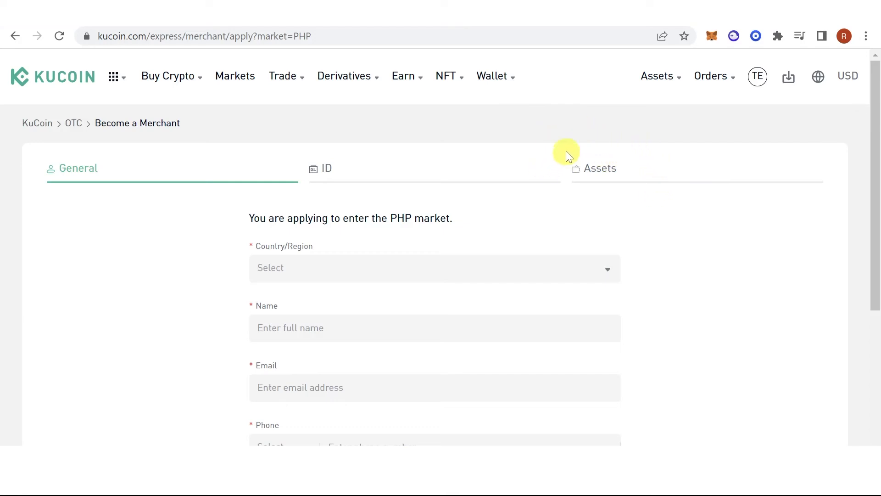
mouse_move(460, 169)
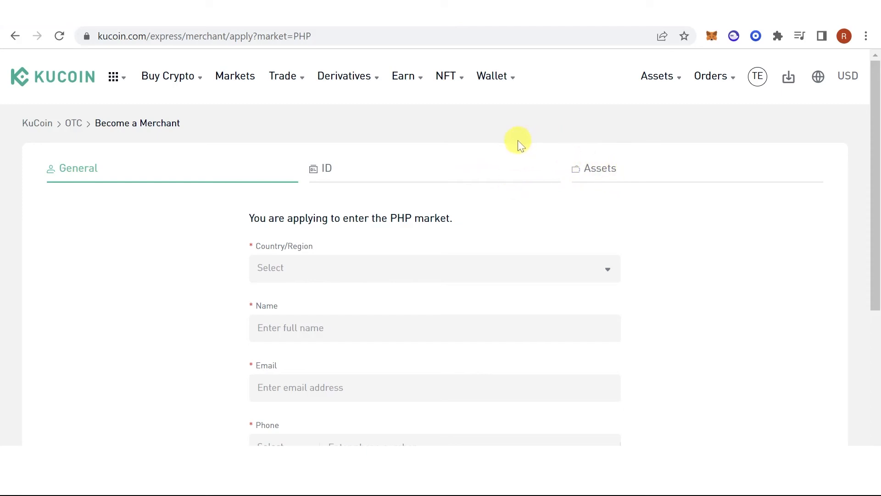
mouse_move(527, 240)
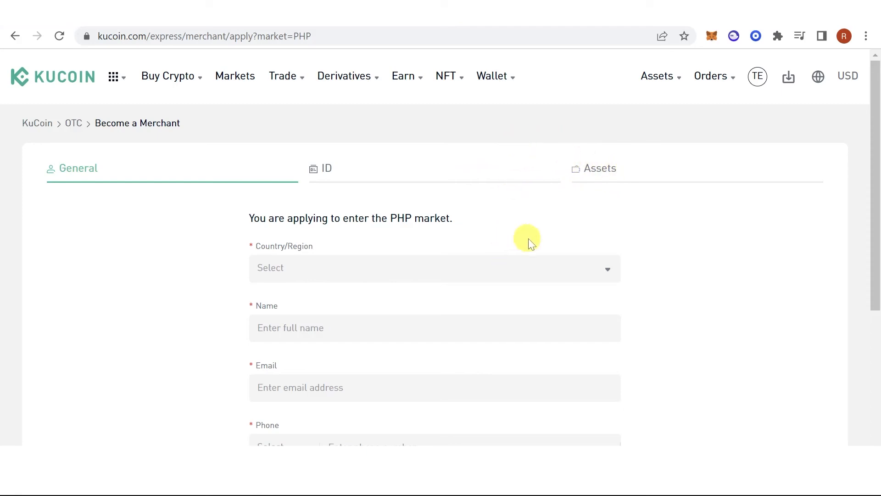